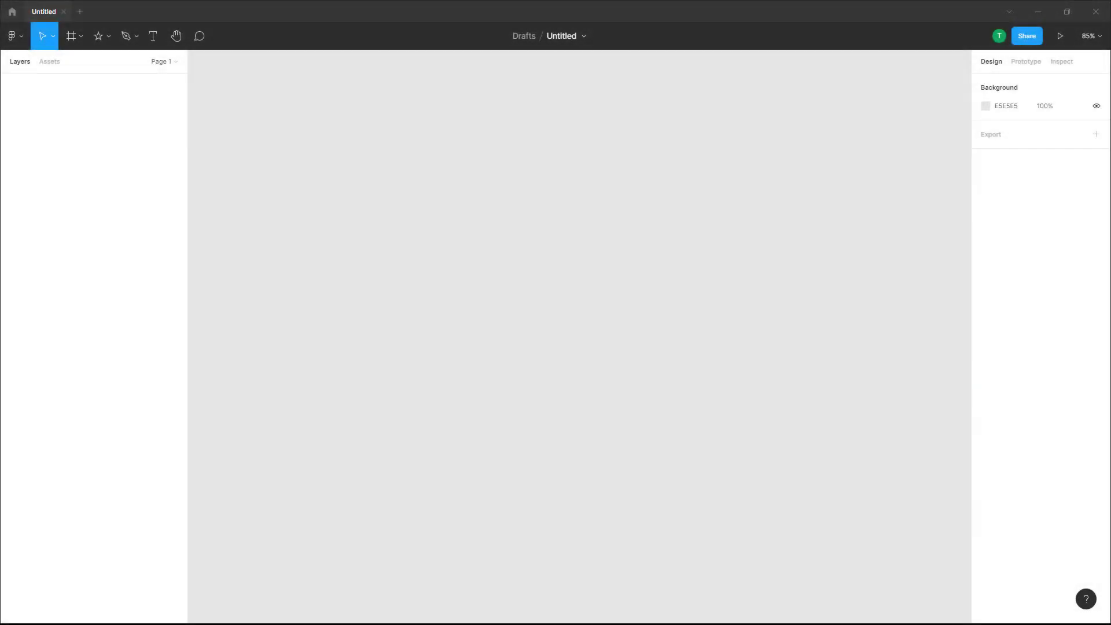
mouse_move(720, 159)
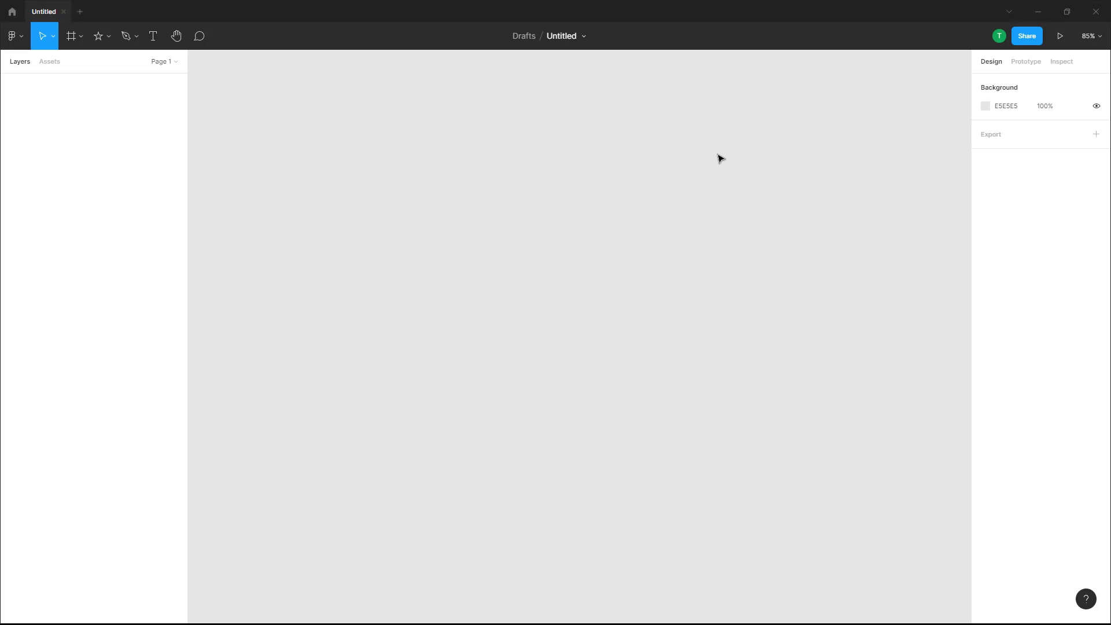
mouse_move(775, 137)
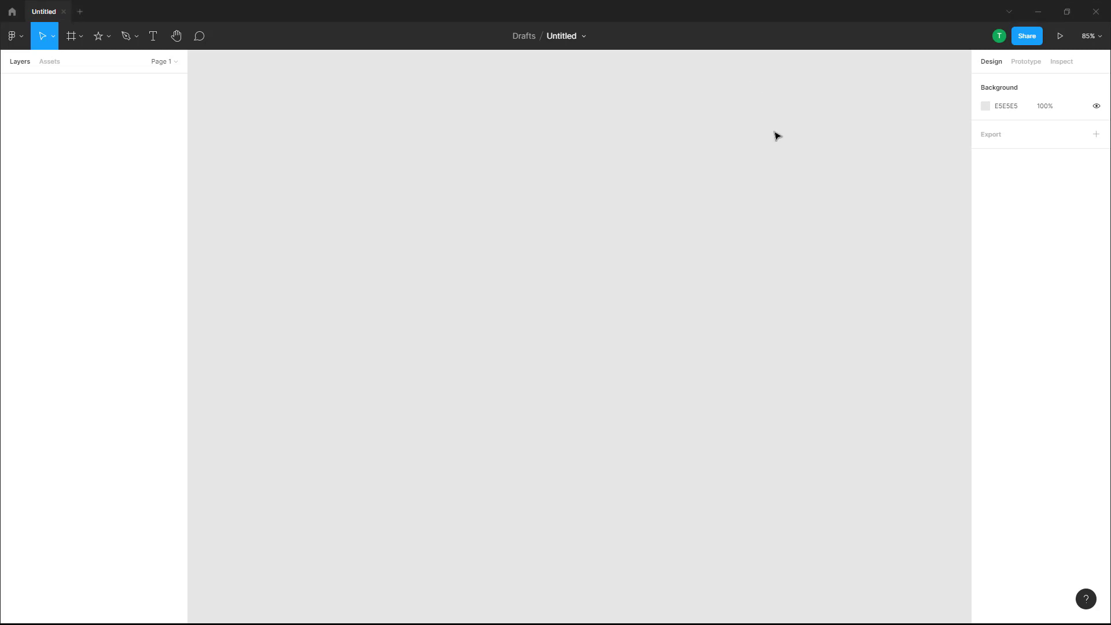
mouse_move(98, 35)
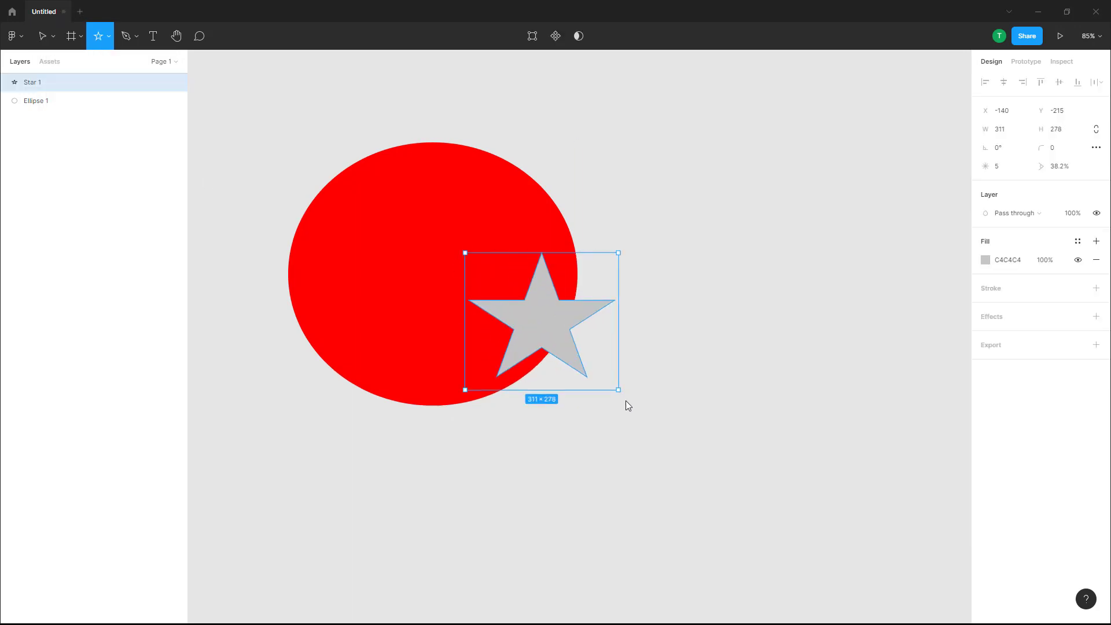
Finish the white triangle over the red ellipse's lower edge and deselect it
left_click(986, 261)
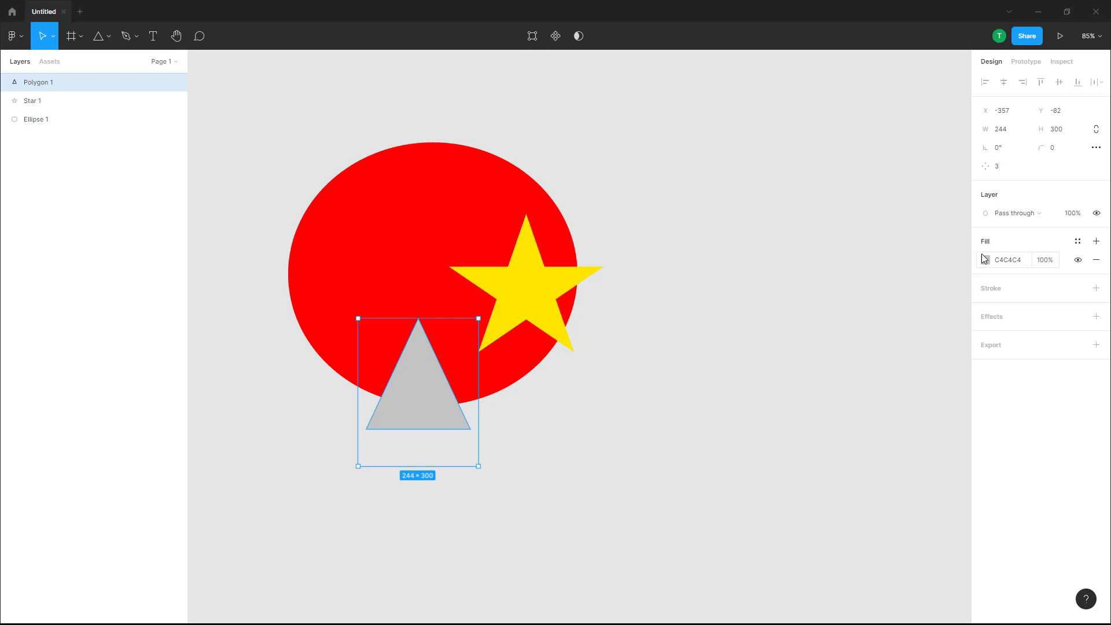
left_click(647, 186)
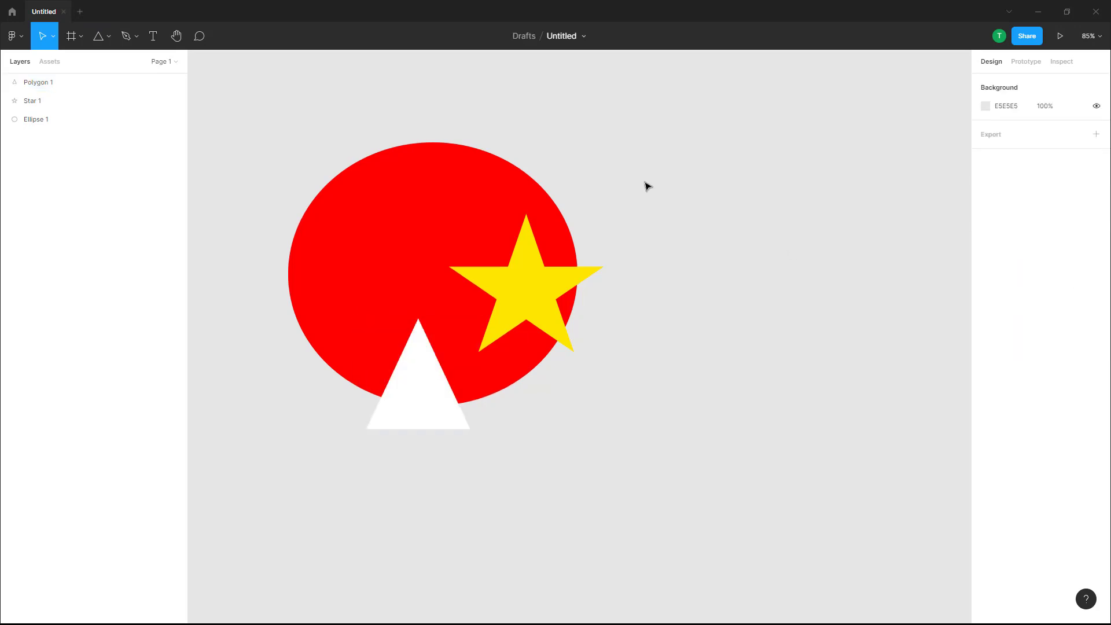
Drag-select the ellipse, star and triangle and wrap them in Frame 1 via Frame selection
left_click_drag(389, 96, 577, 421)
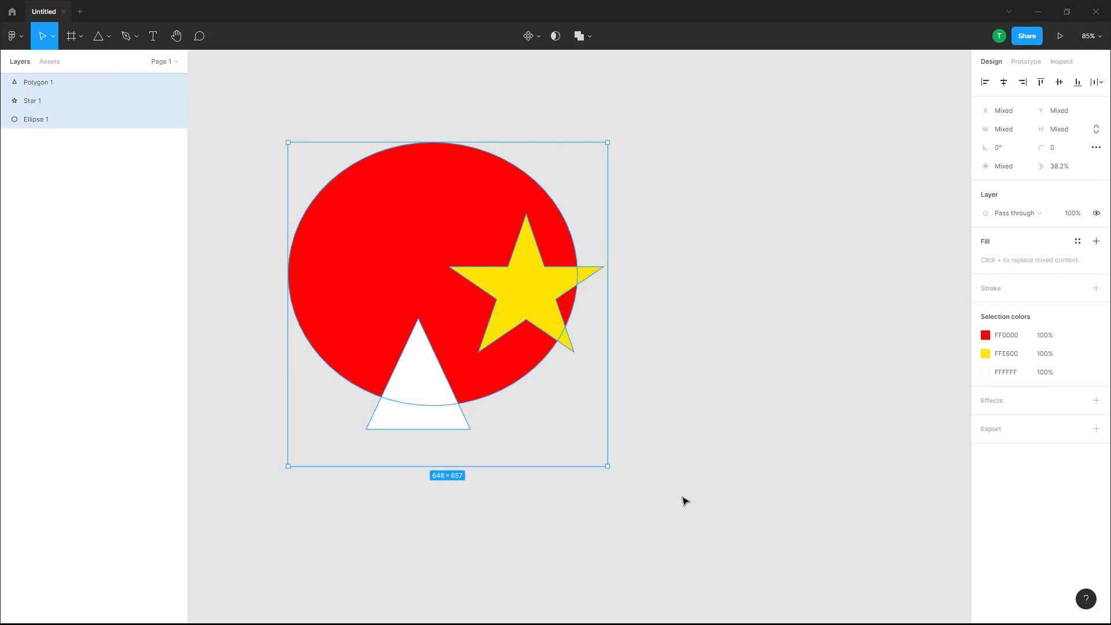
left_click(388, 134)
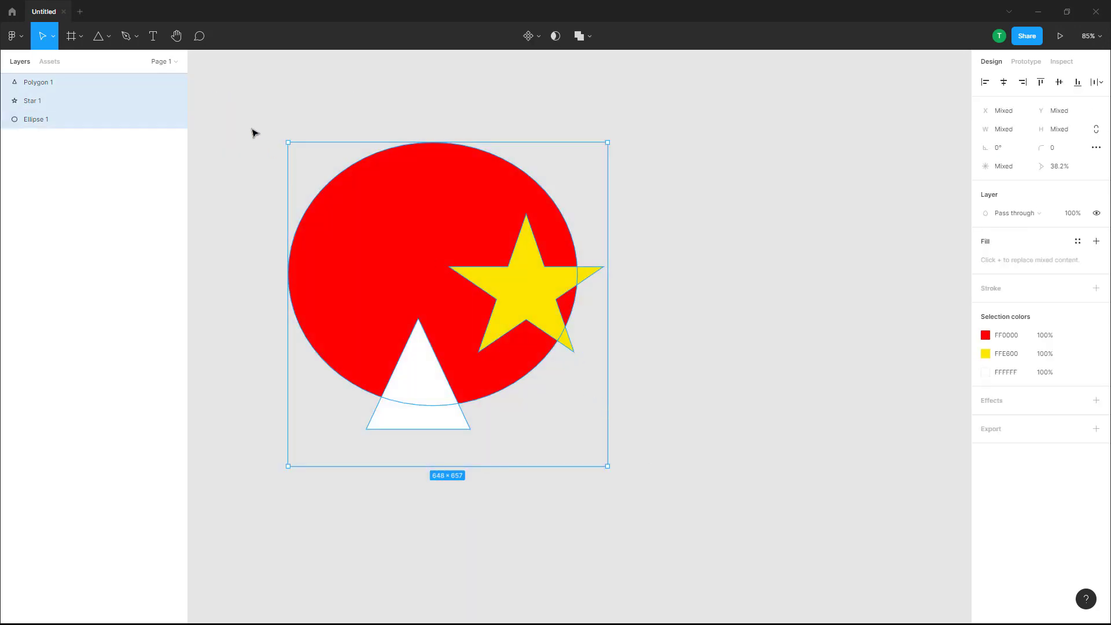
mouse_move(504, 283)
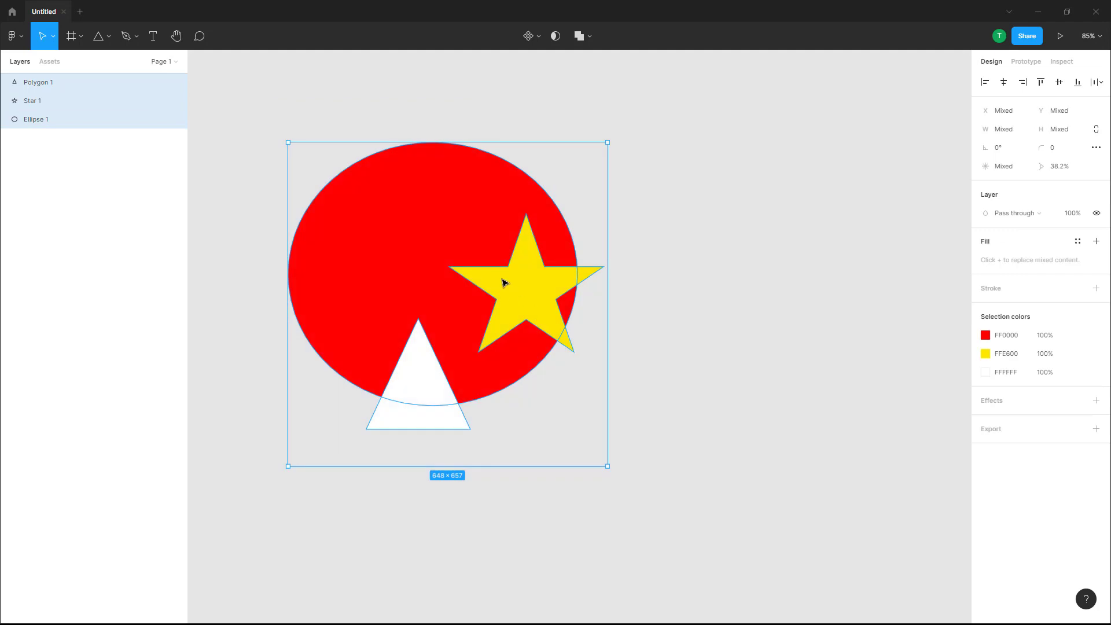
right_click(503, 282)
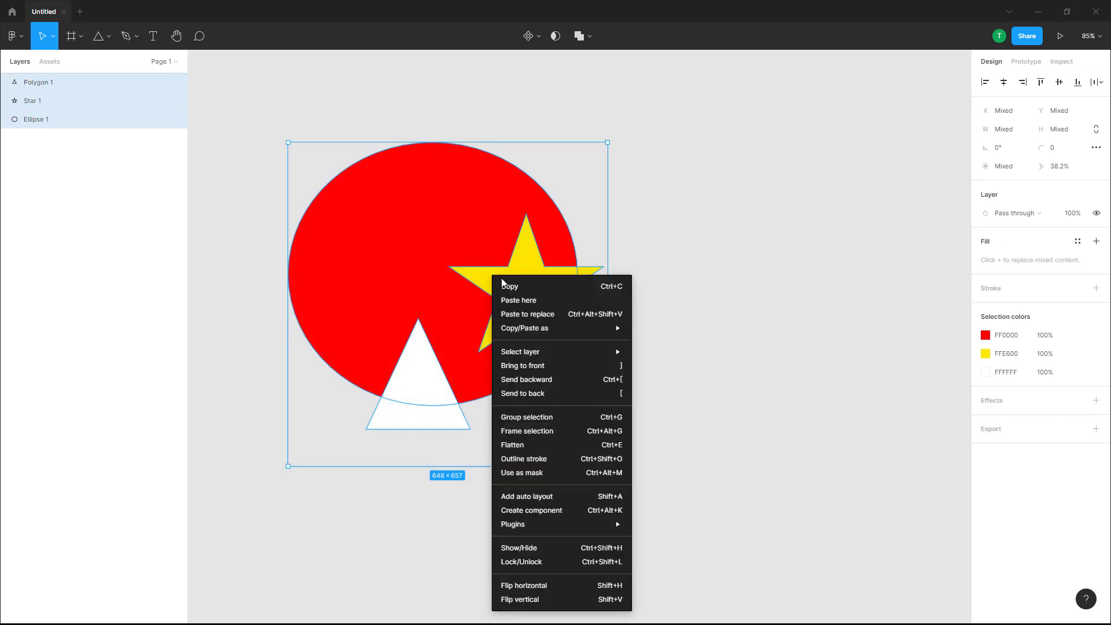
mouse_move(527, 431)
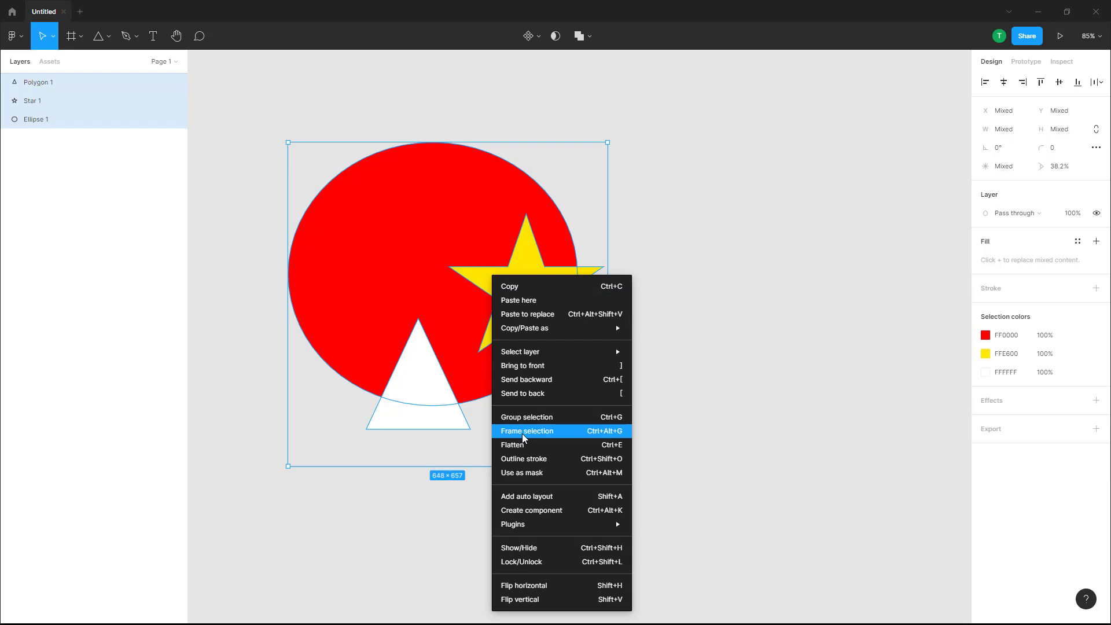
left_click(527, 431)
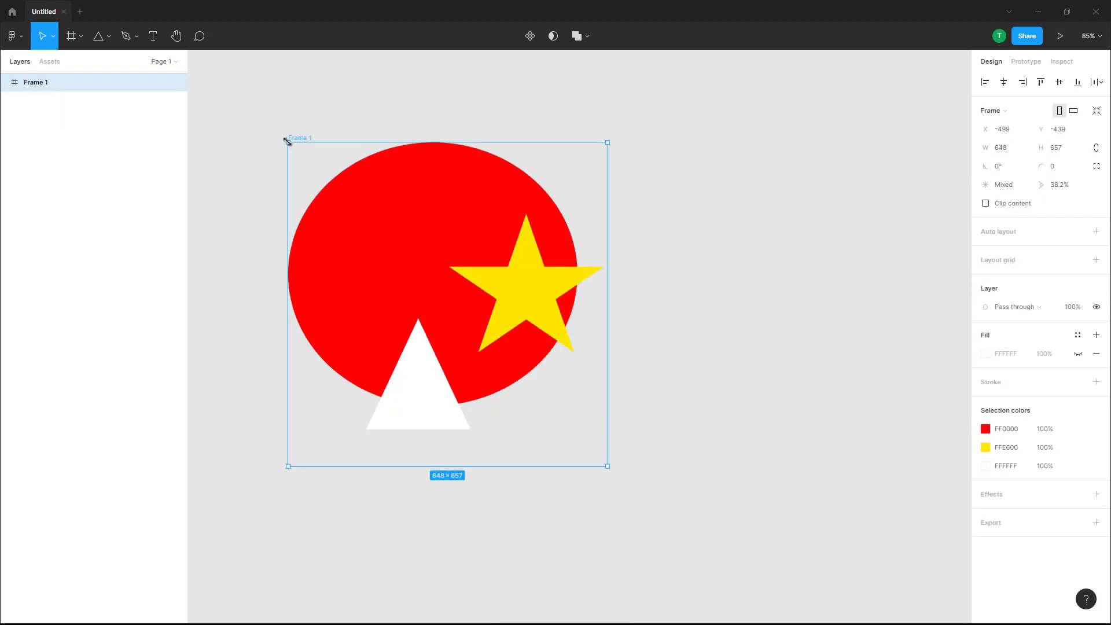
mouse_move(540, 456)
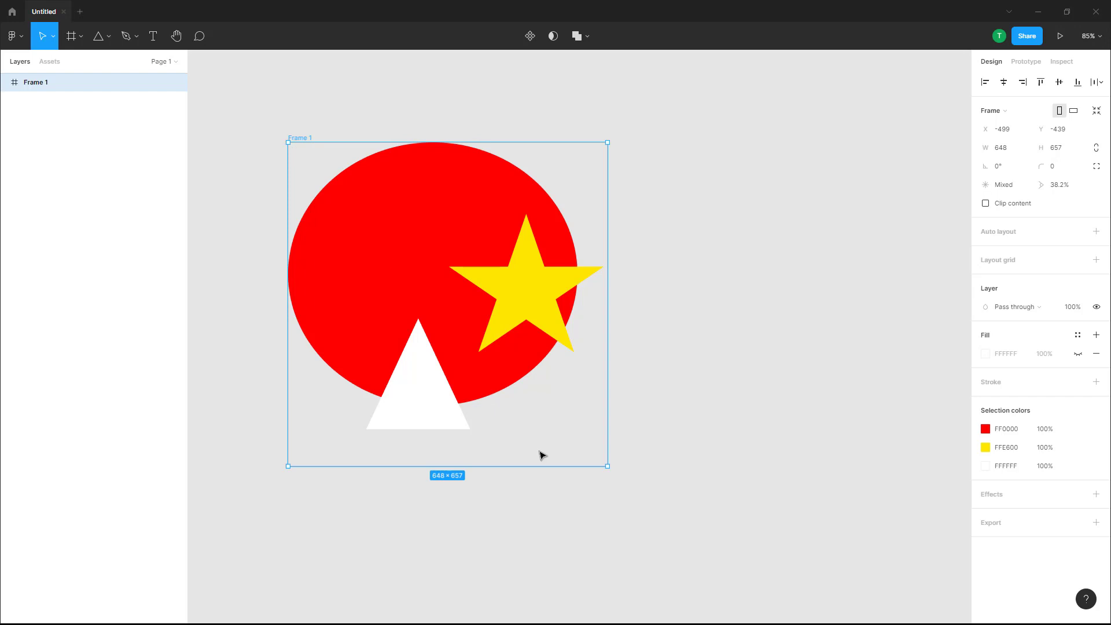
mouse_move(610, 278)
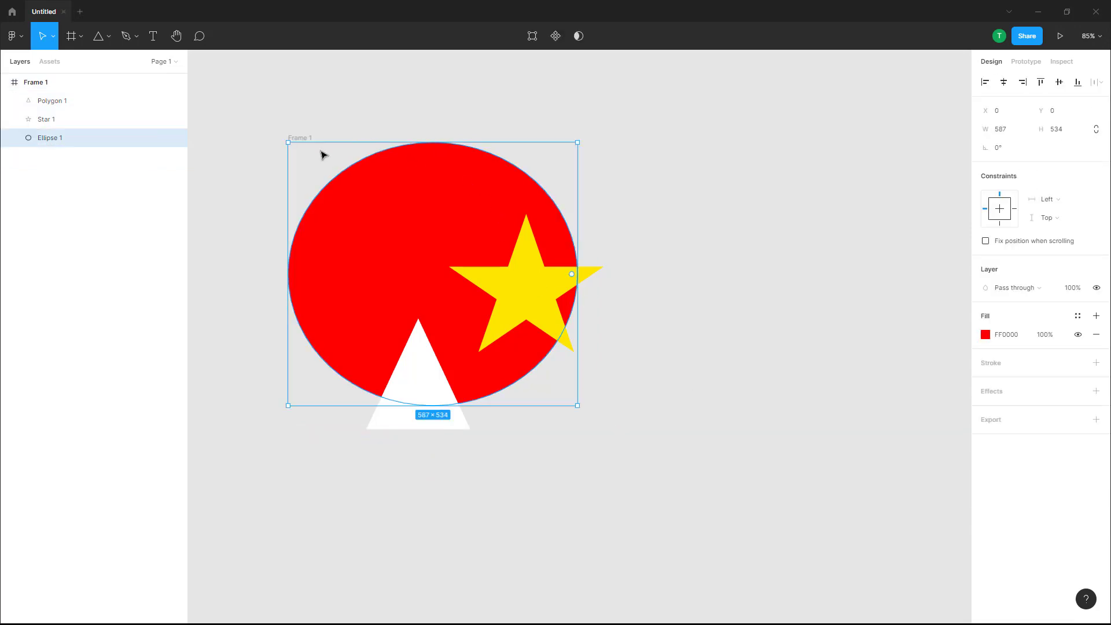
Expand Frame 1 in the Layers panel to reveal its nested shape layers
left_click(98, 36)
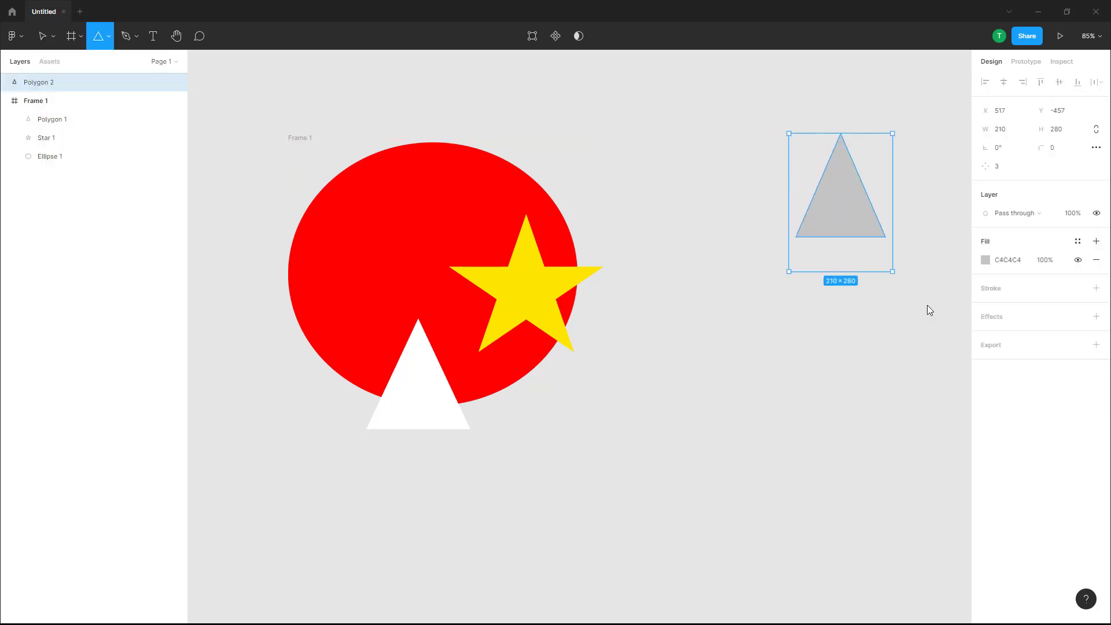
Wrap the grey triangle in its own Frame 2 via Frame selection
right_click(840, 198)
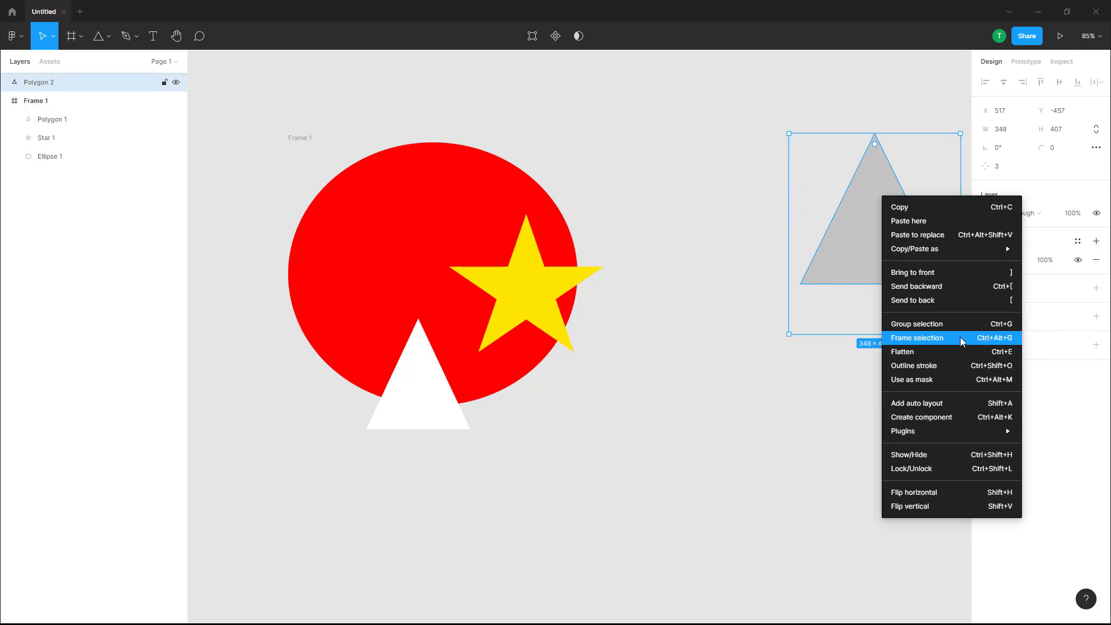
left_click(918, 337)
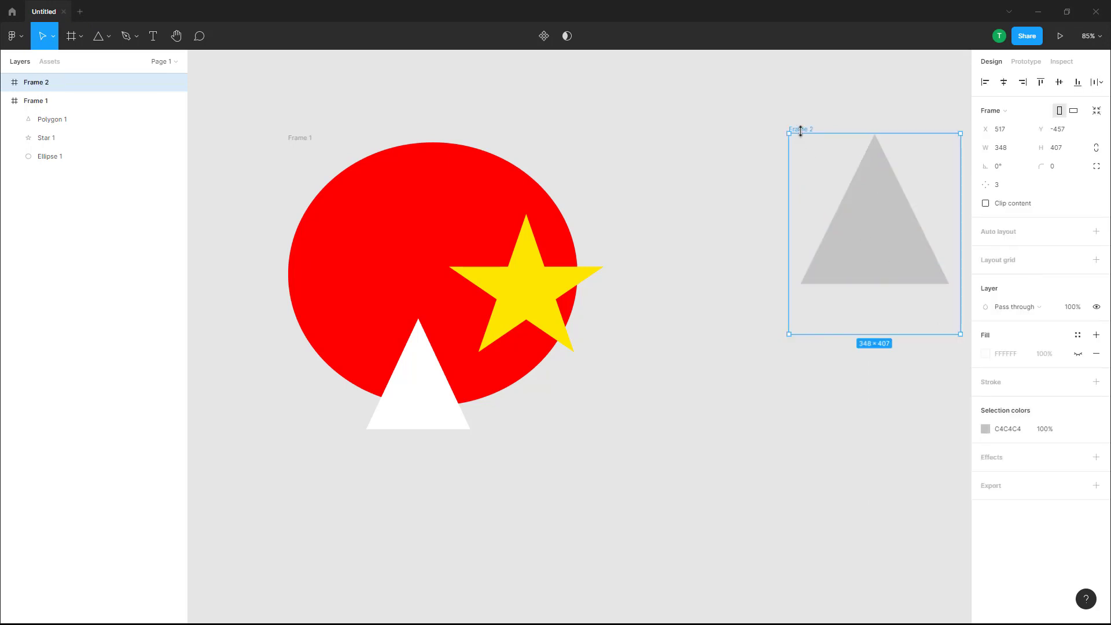